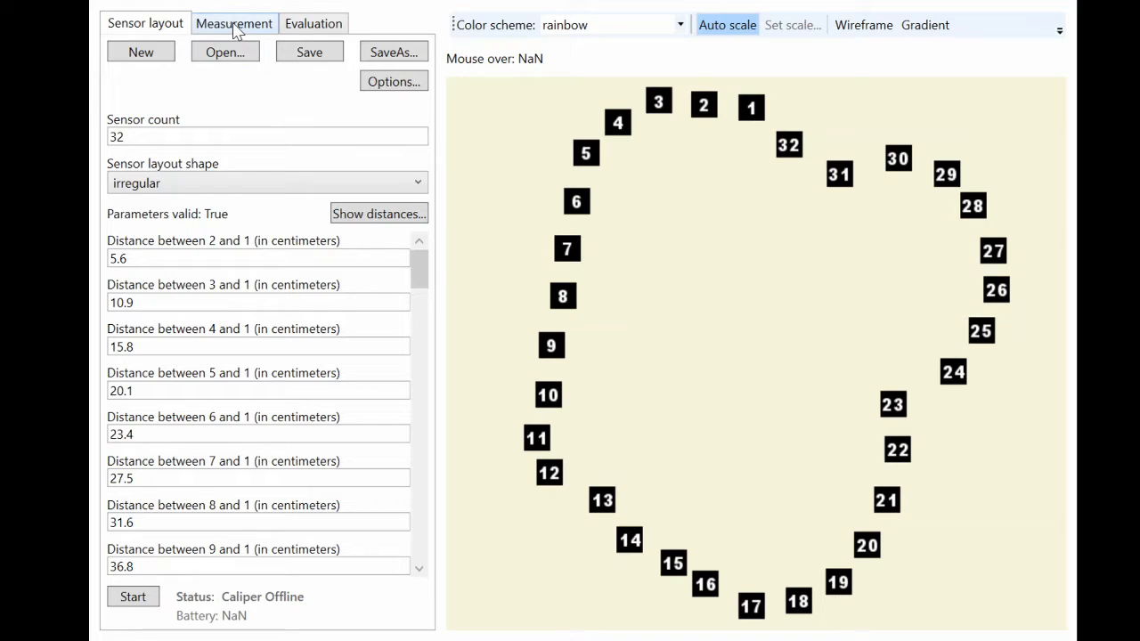
# View the 32-electrode measurement settings (max distance 8, COM7), then move to the evaluation view
pyautogui.click(233, 23)
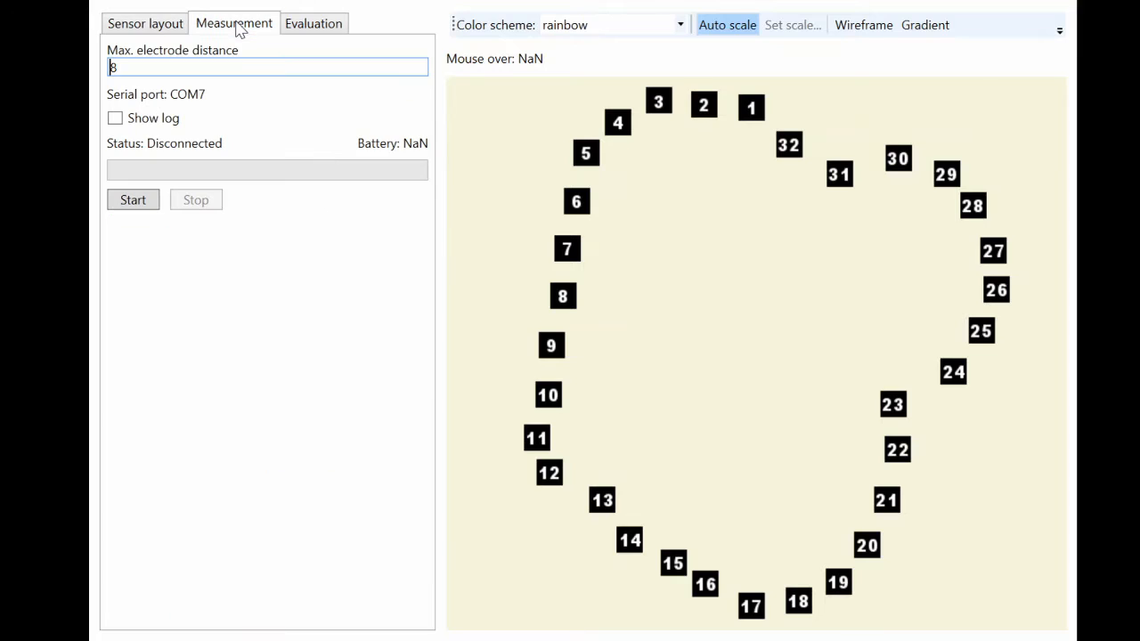
pyautogui.moveTo(151, 238)
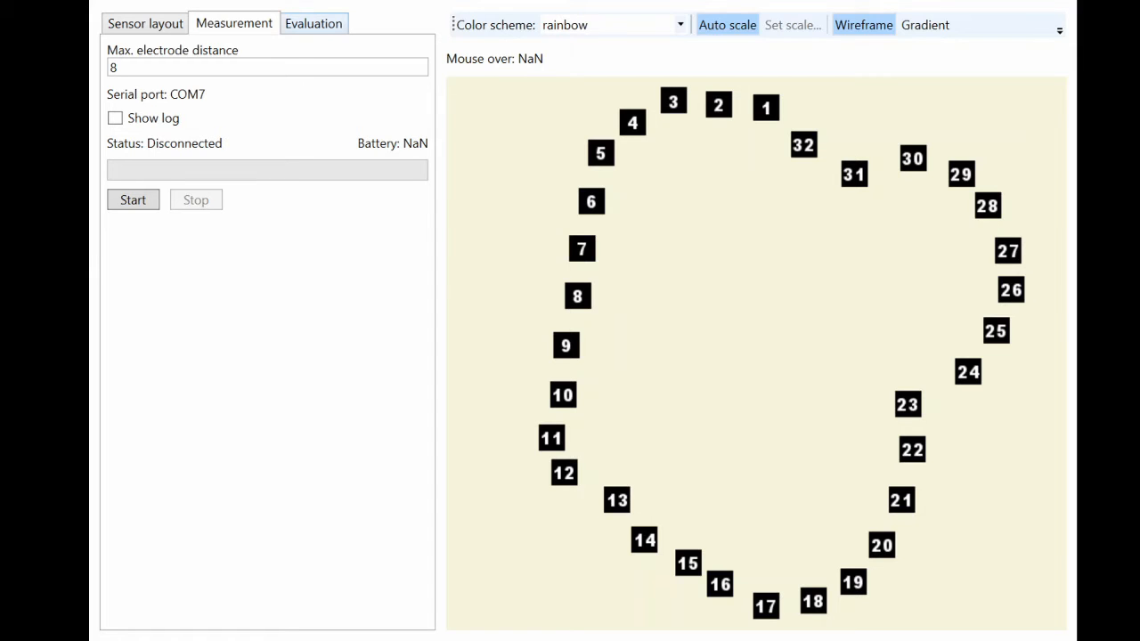
pyautogui.click(313, 21)
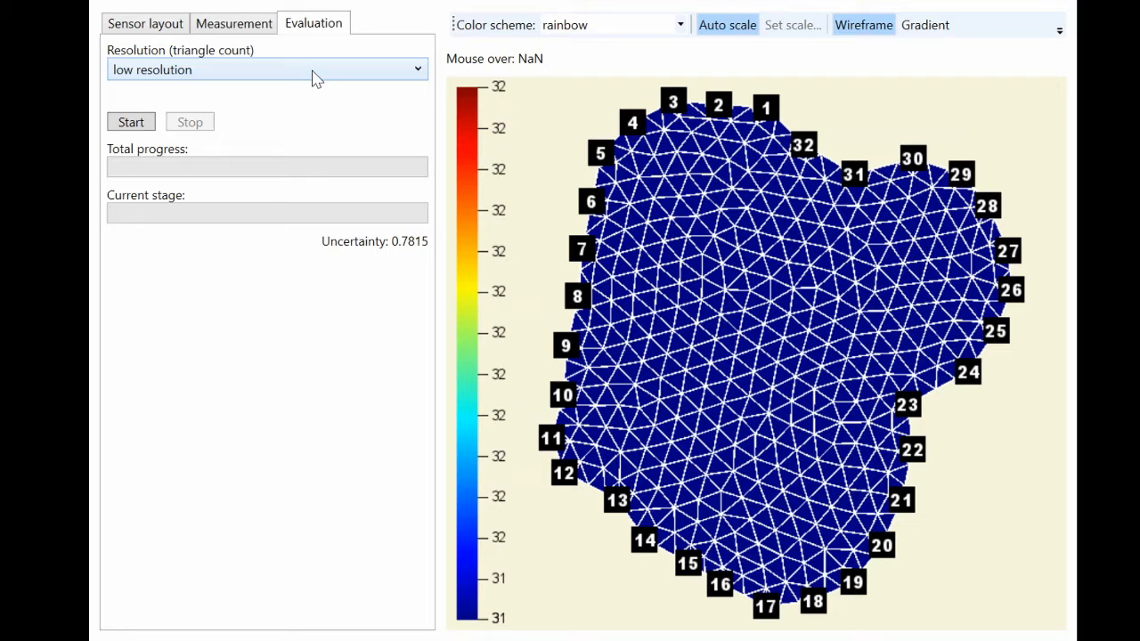
pyautogui.moveTo(694, 188)
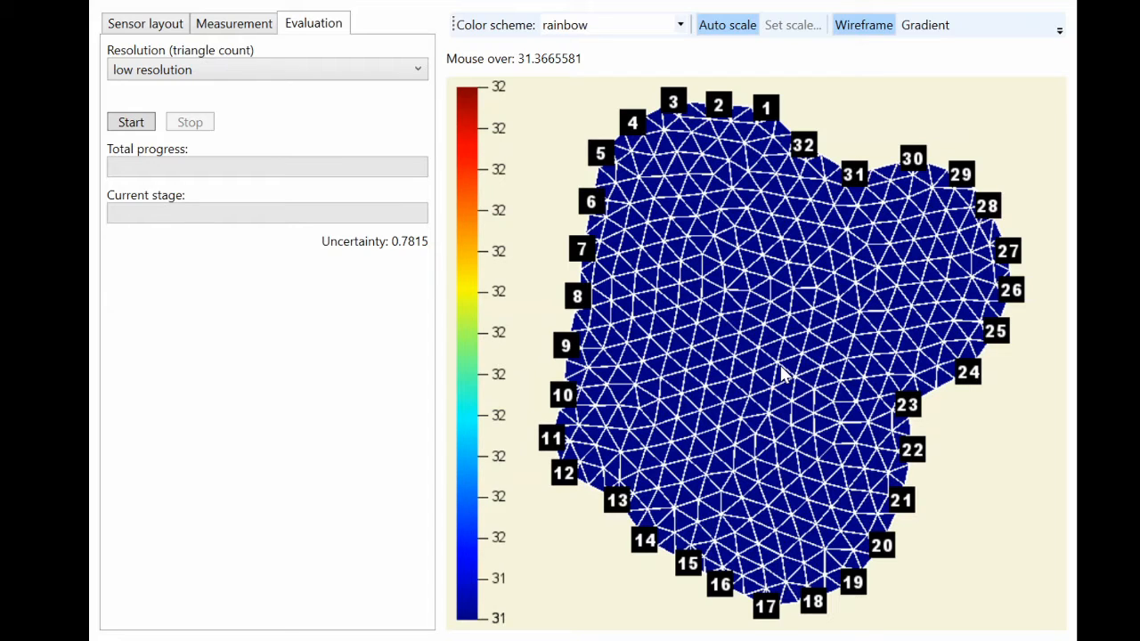
pyautogui.moveTo(449, 147)
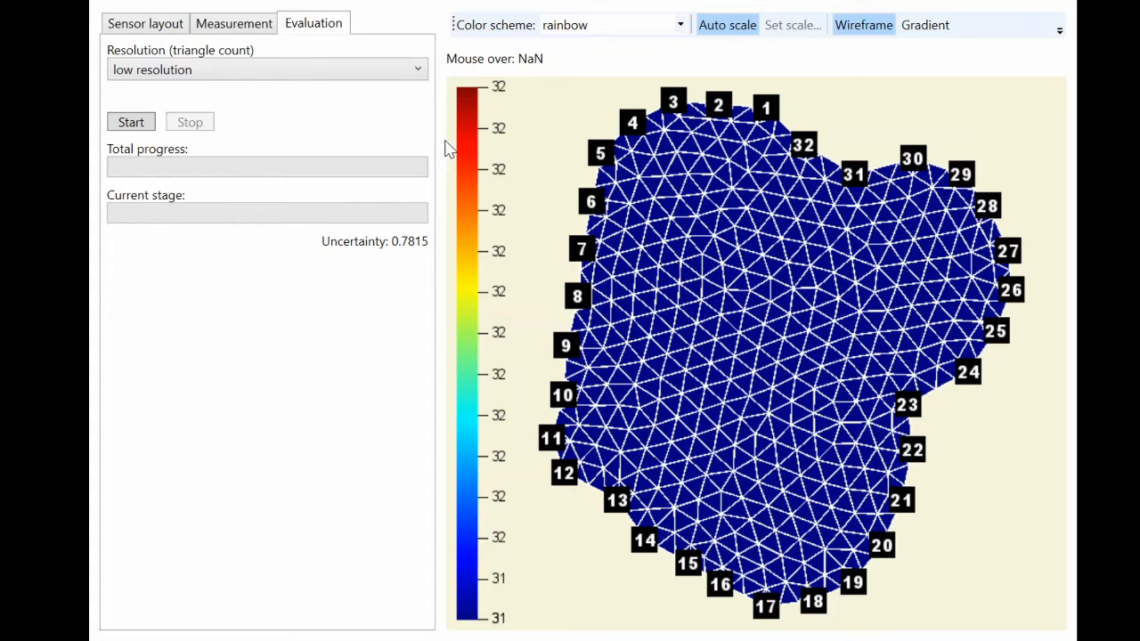
# Start the low-resolution tomogram reconstruction on the triangle mesh
pyautogui.click(131, 121)
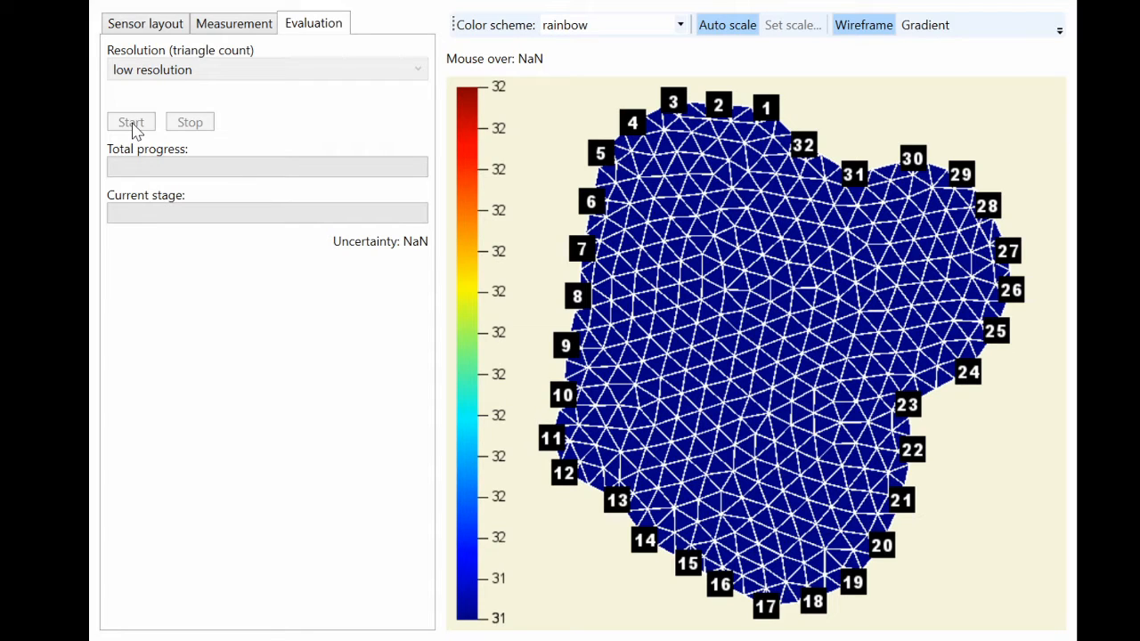
# Run the reconstruction to completion (uncertainty 0.1358) and stop it, leaving the rainbow resistivity map
pyautogui.click(130, 121)
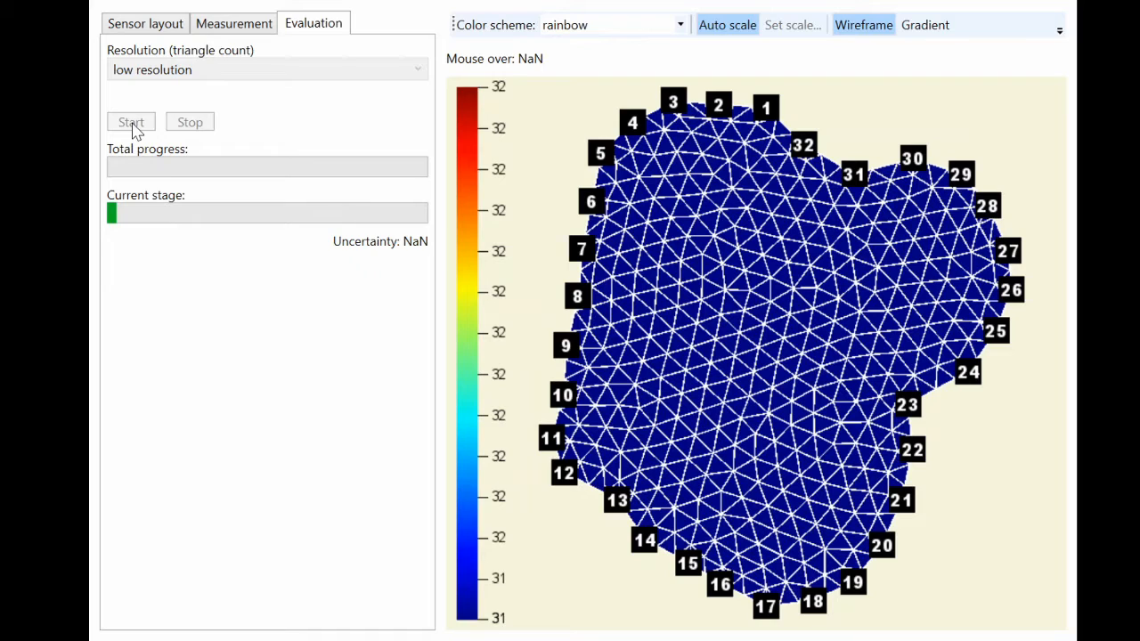
pyautogui.click(131, 121)
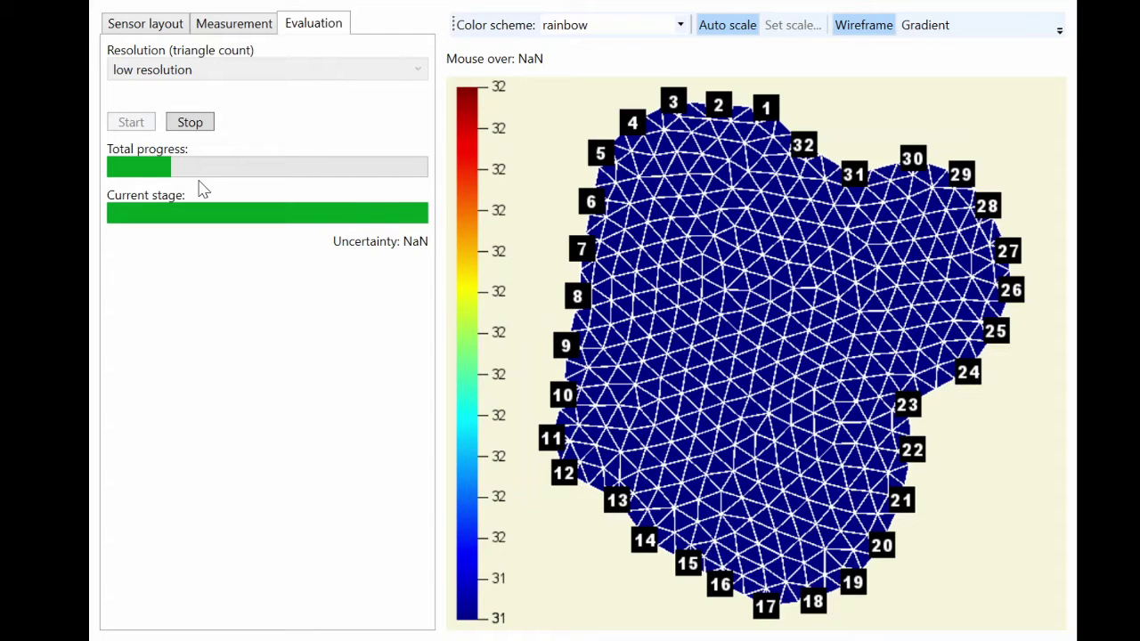
pyautogui.moveTo(278, 113)
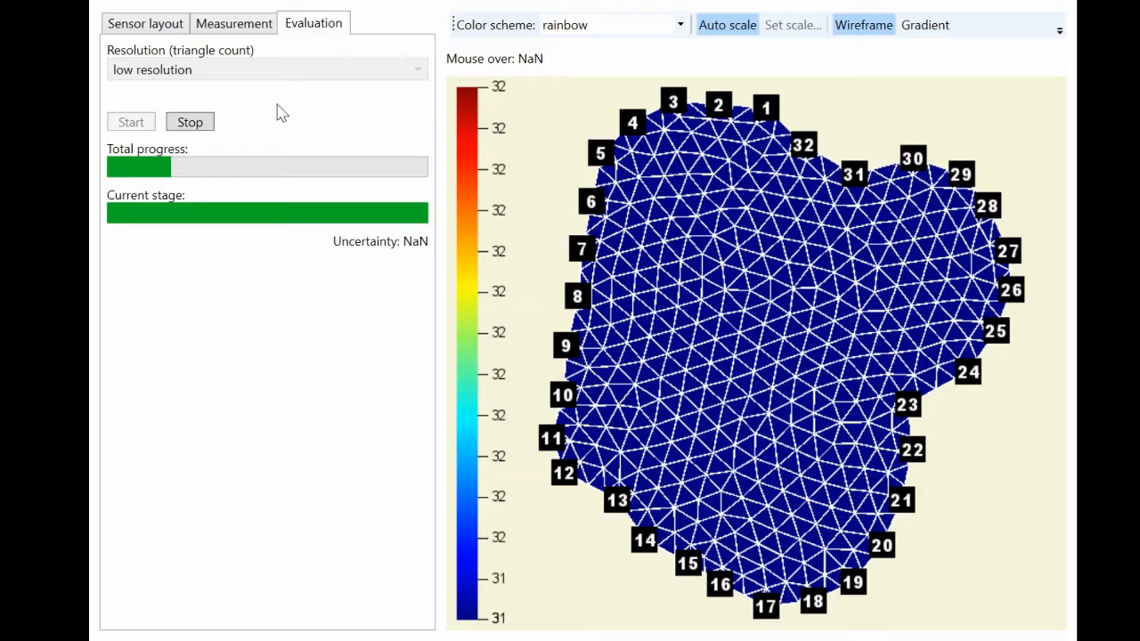
pyautogui.moveTo(257, 368)
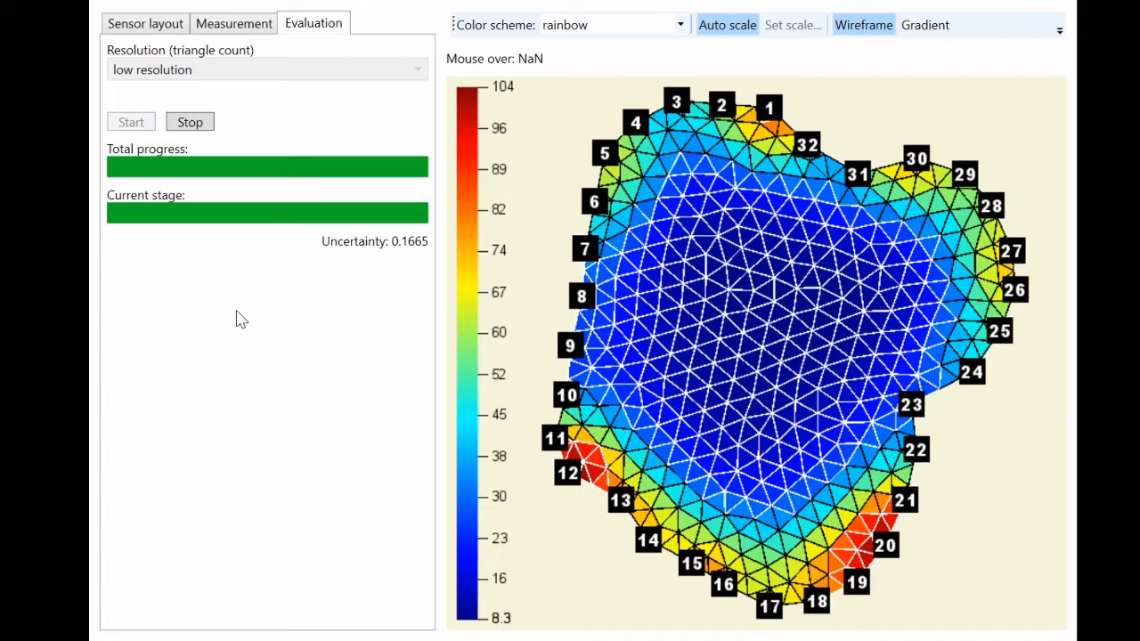
pyautogui.click(189, 121)
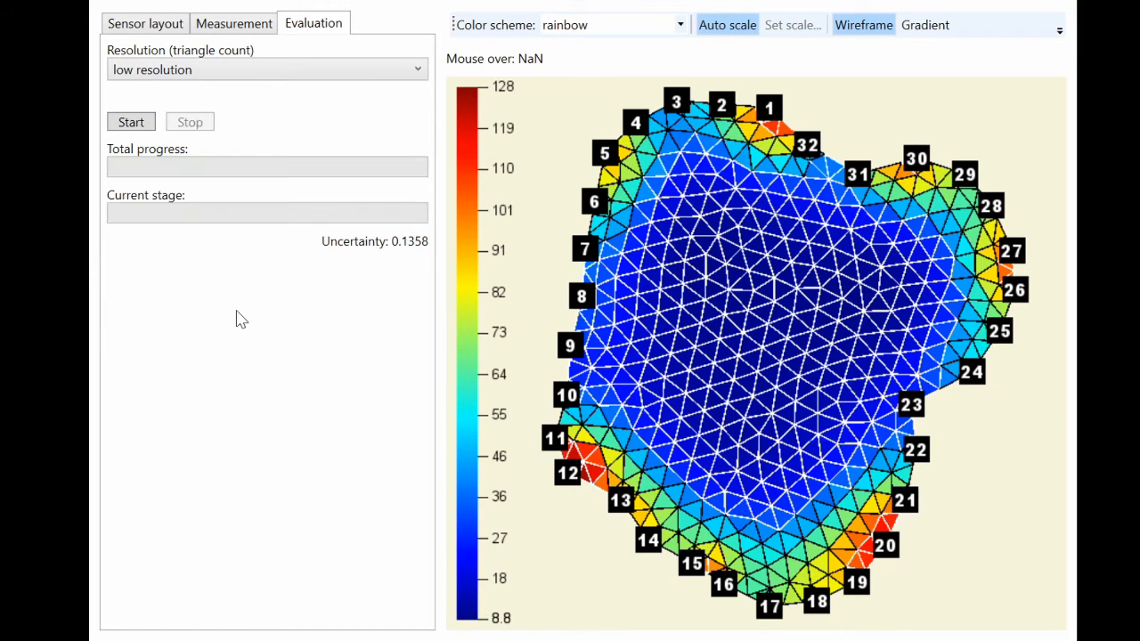